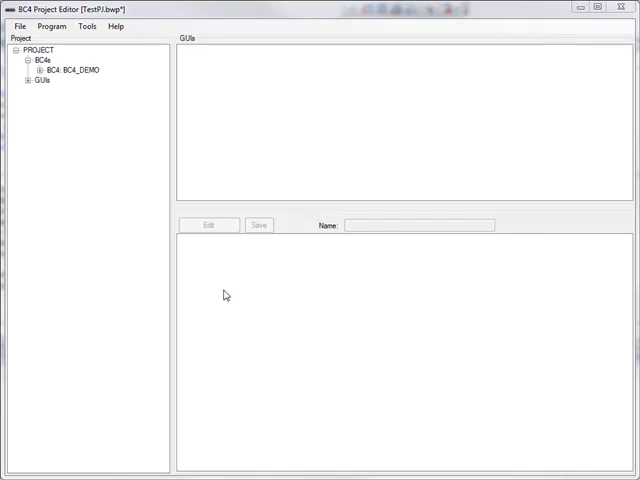
mouse_move(29, 89)
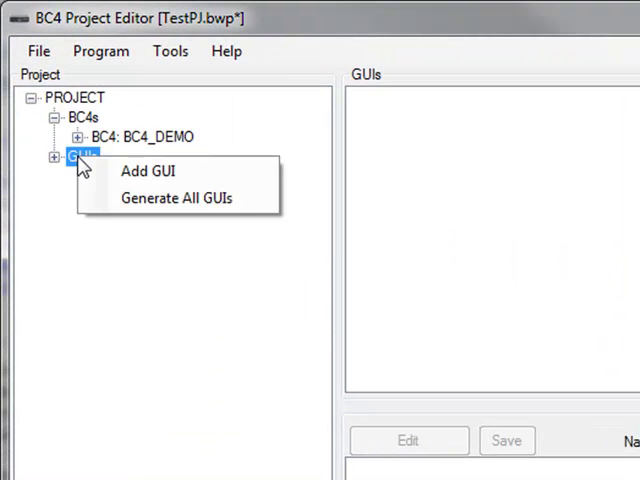
mouse_move(146, 171)
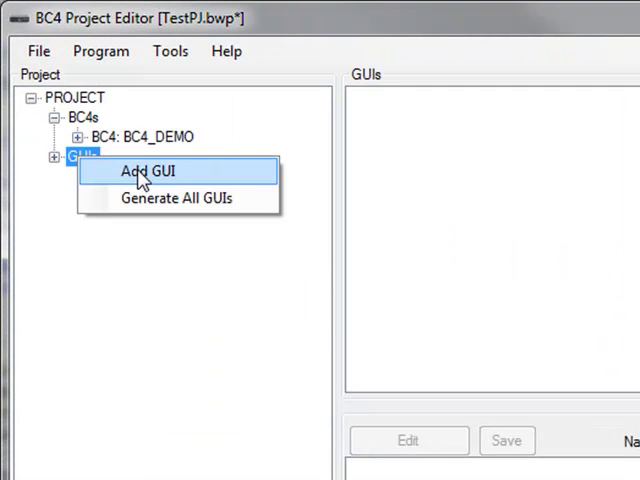
- Add a new GUI page to the project and name it 'Test'
click(145, 171)
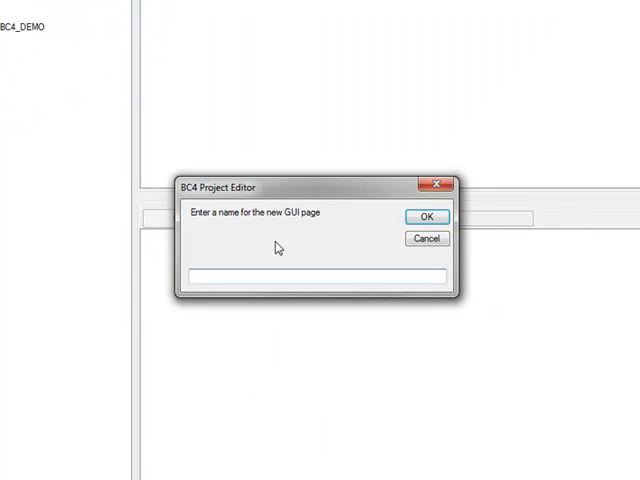
text(Te)
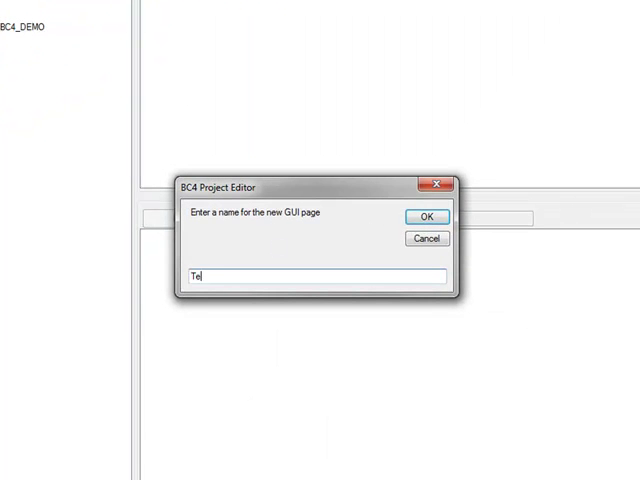
text(st)
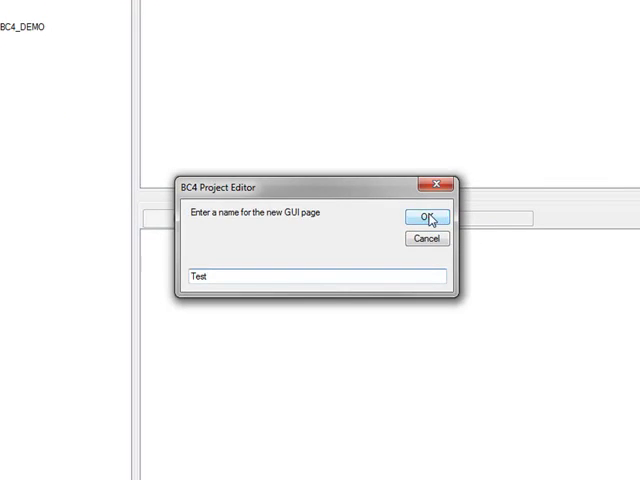
- Confirm the Test page, dismiss the missing image folder warning, and choose GUI > Image Folder
click(426, 217)
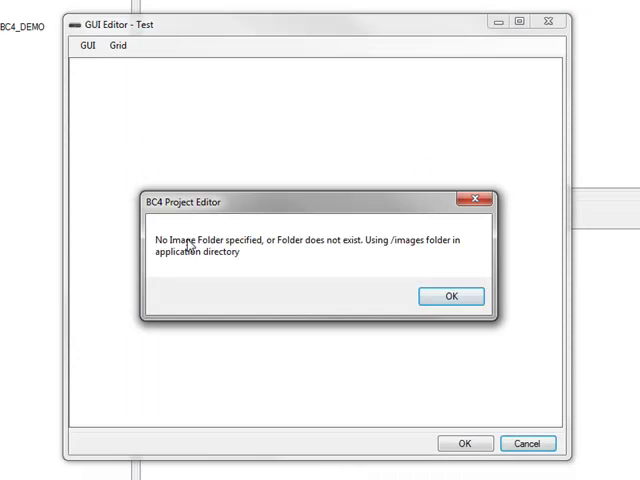
mouse_move(253, 260)
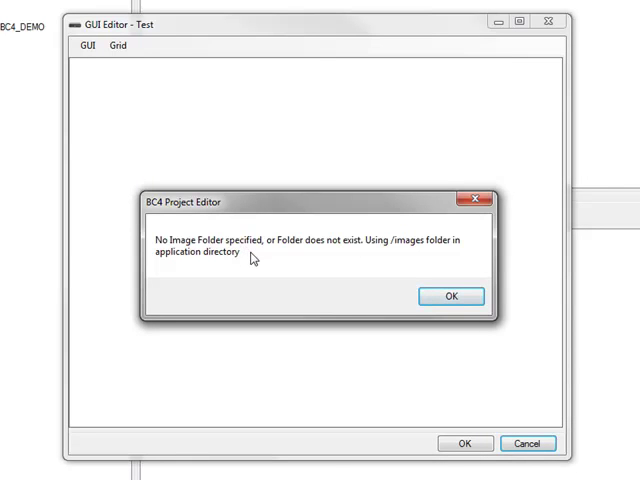
mouse_move(290, 252)
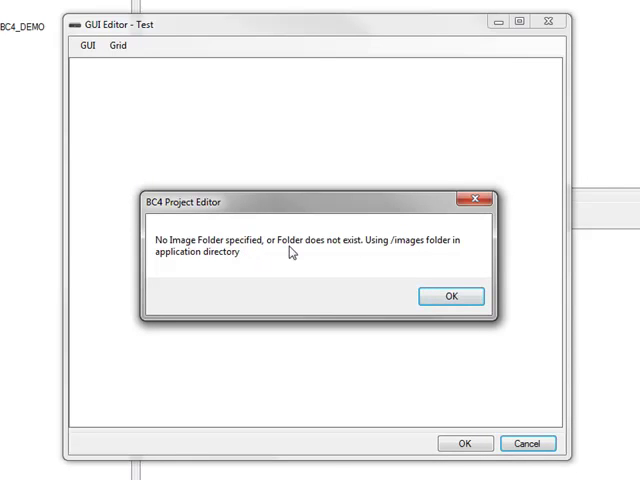
mouse_move(384, 258)
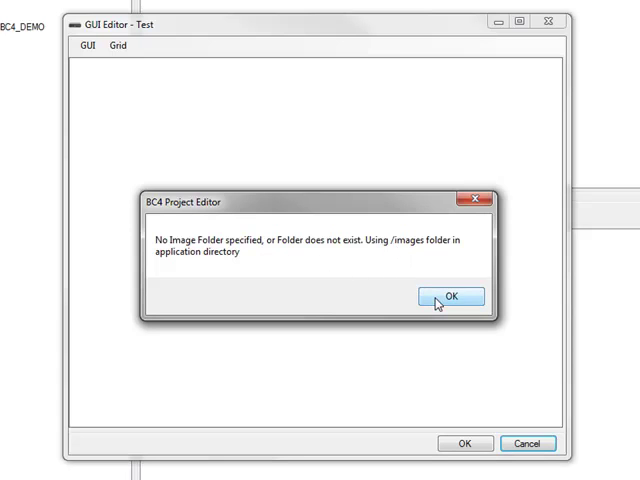
click(451, 296)
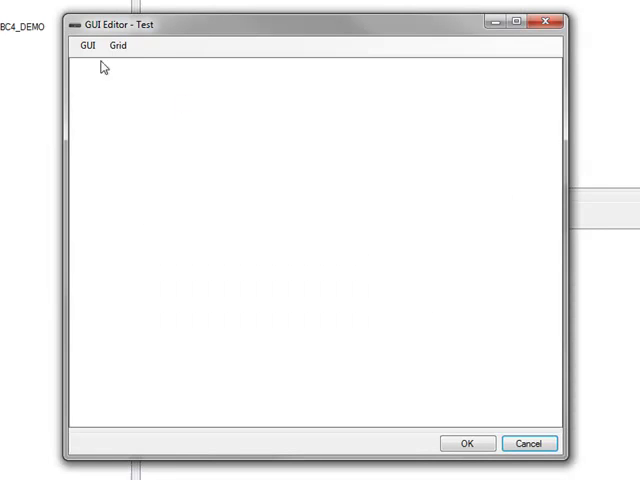
click(88, 45)
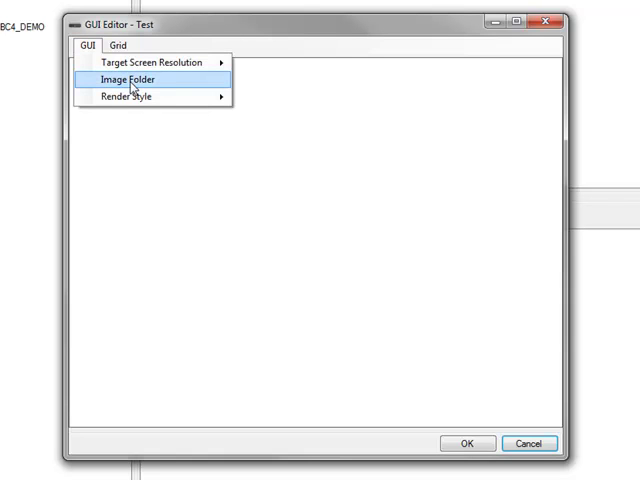
click(127, 79)
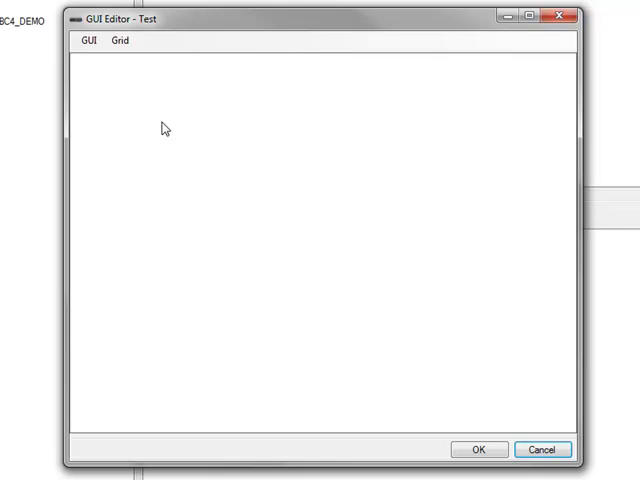
- Change the Test page's background colour from white to light grey
right_click(165, 128)
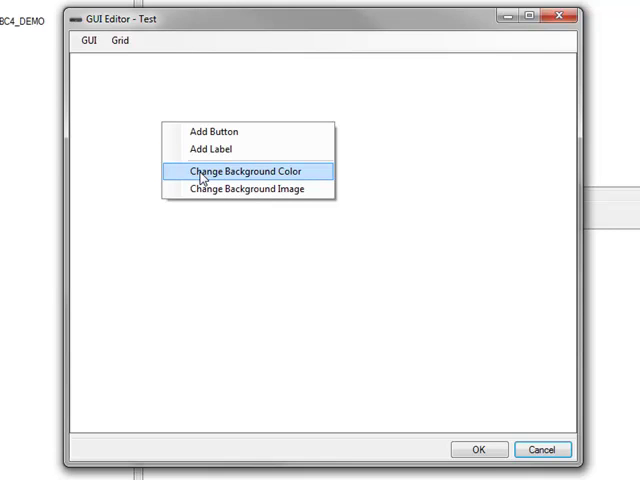
click(245, 170)
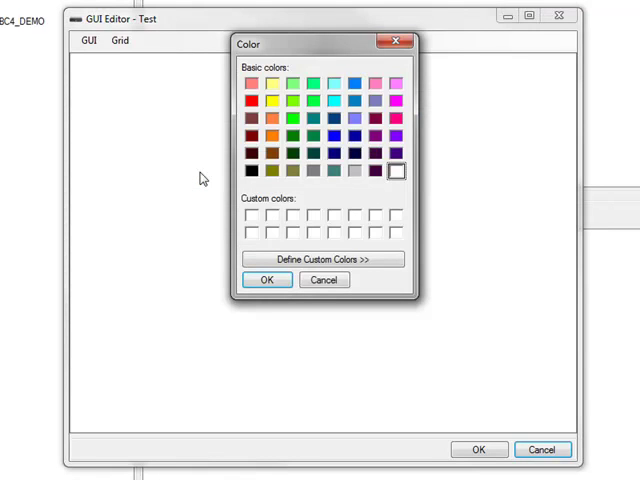
mouse_move(285, 195)
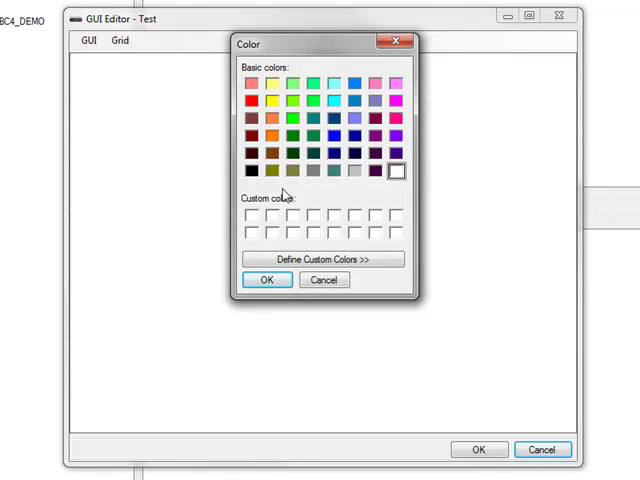
click(353, 170)
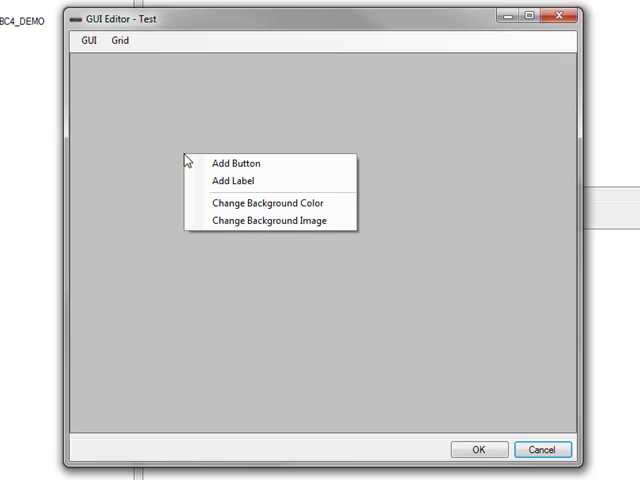
mouse_move(235, 163)
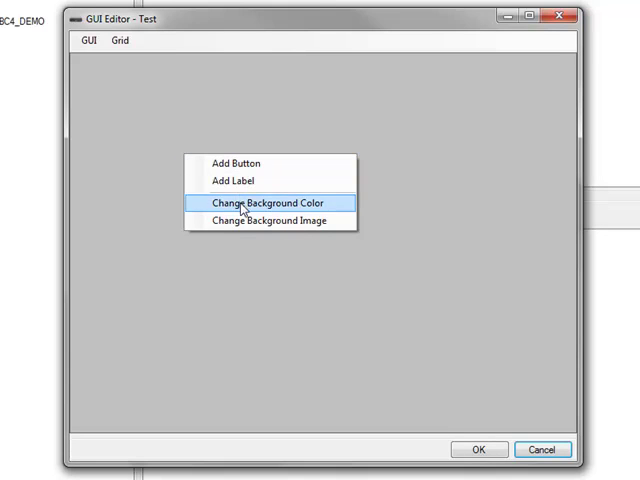
mouse_move(236, 163)
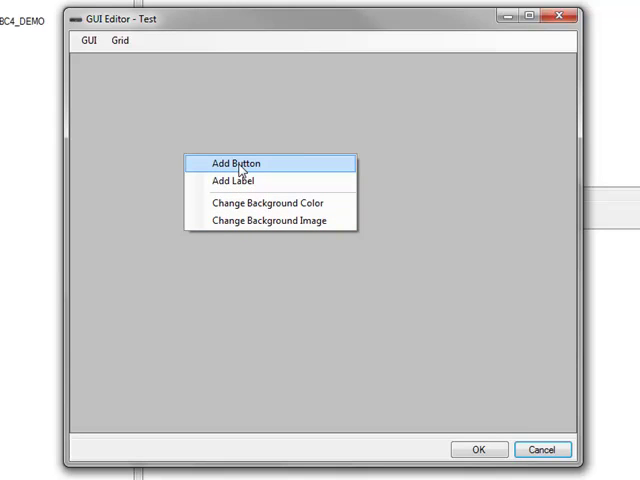
- Add a button using a grey normal-state image and a green pressed-state image
click(236, 163)
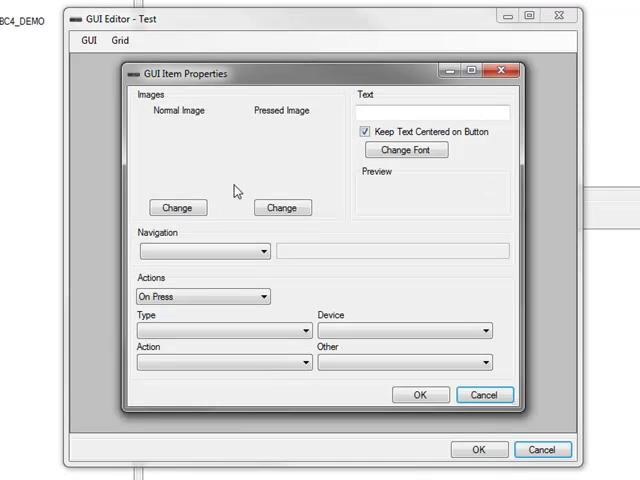
mouse_move(218, 183)
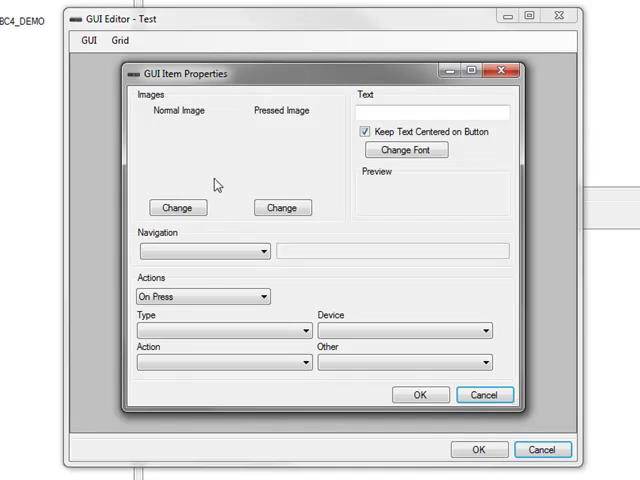
mouse_move(284, 160)
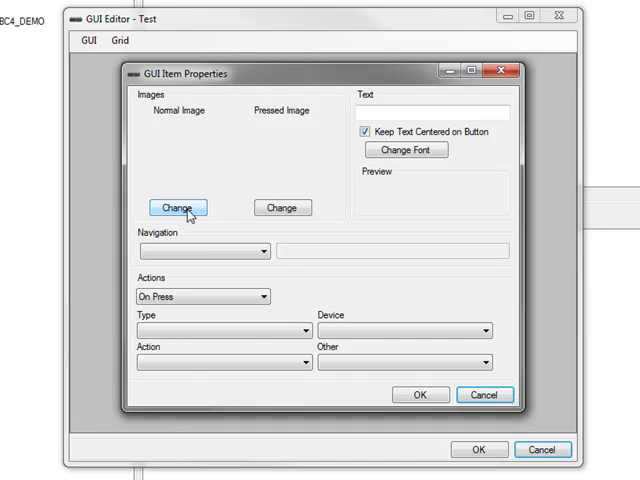
click(178, 207)
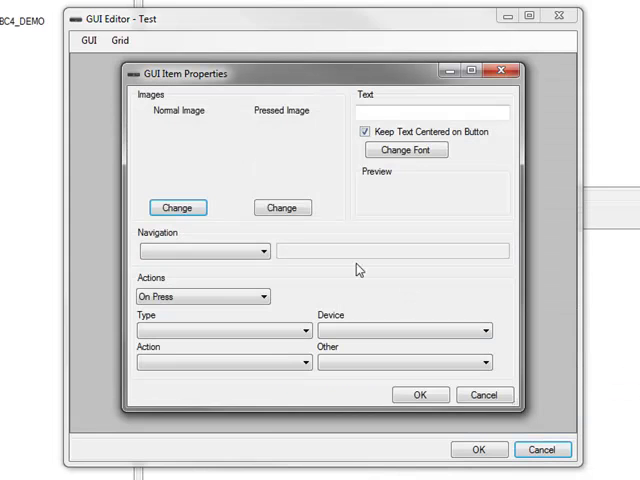
click(177, 207)
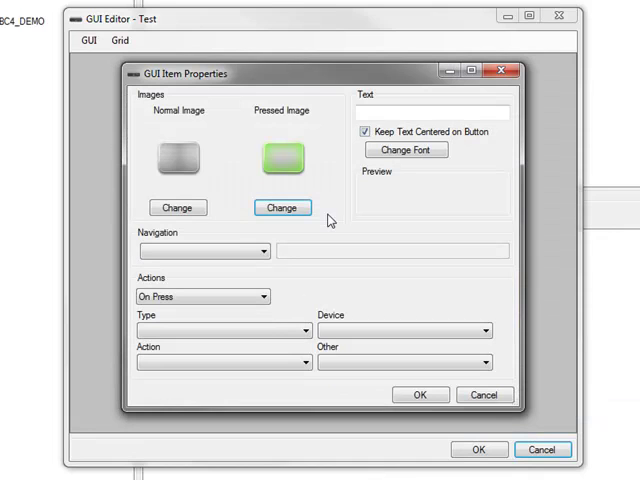
mouse_move(331, 208)
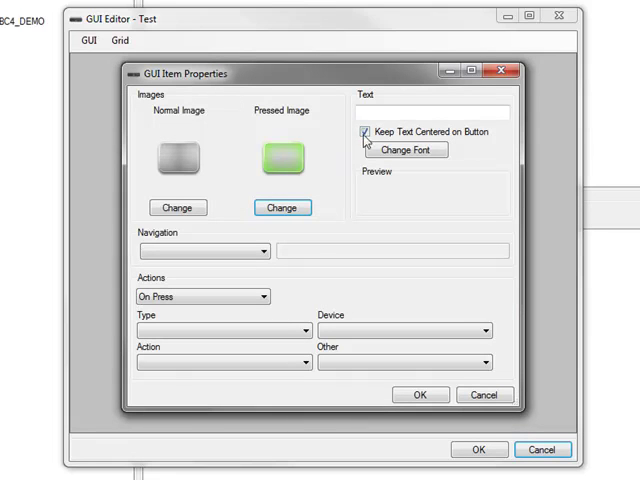
text(Tl)
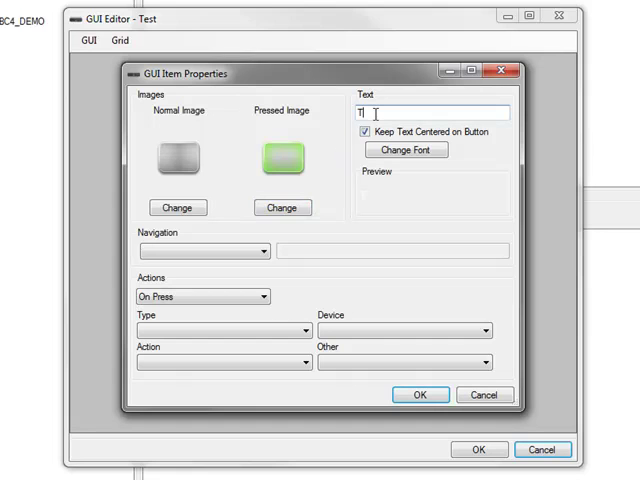
text(est)
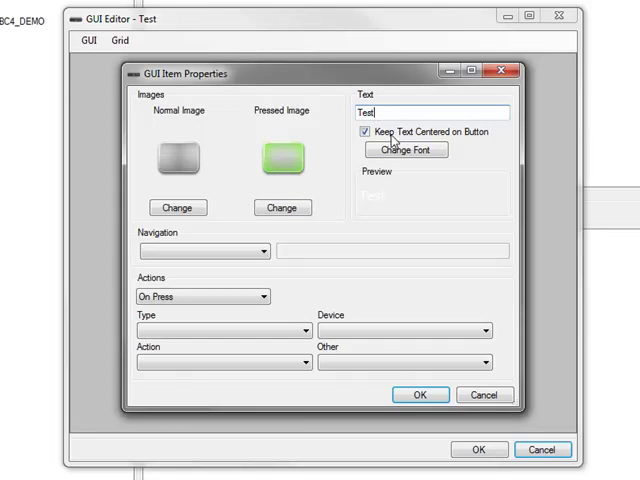
mouse_move(393, 220)
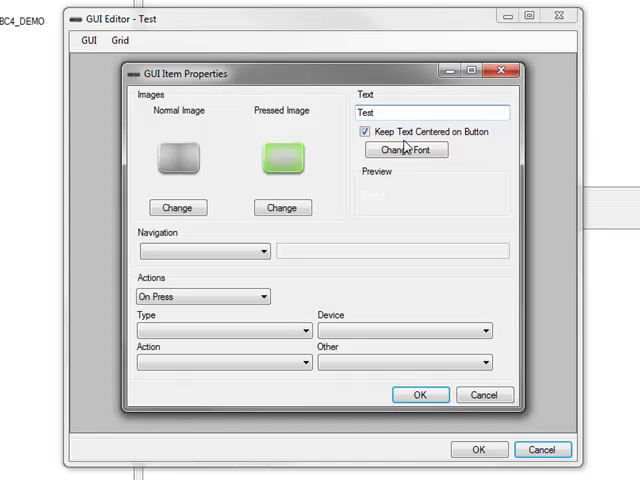
click(406, 149)
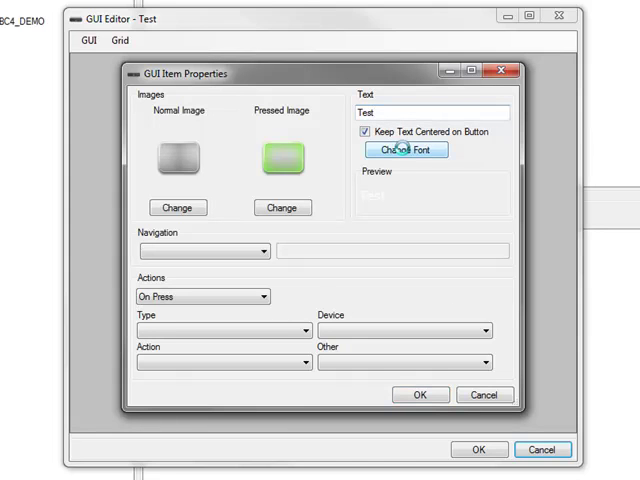
click(405, 149)
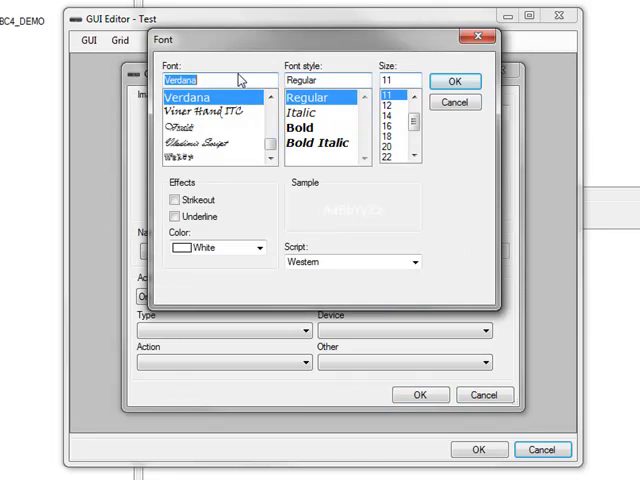
mouse_move(446, 104)
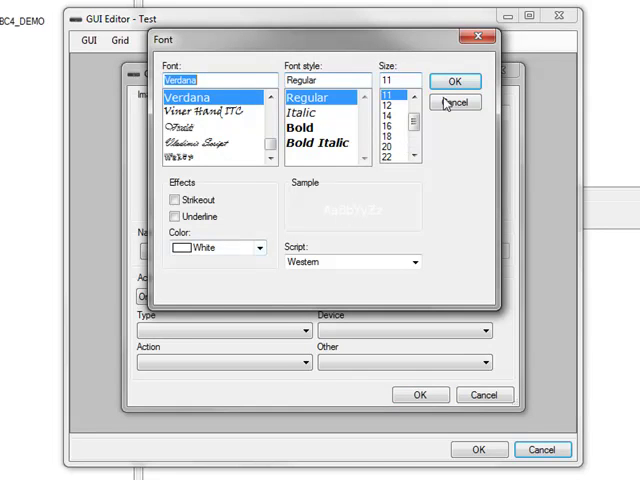
click(455, 81)
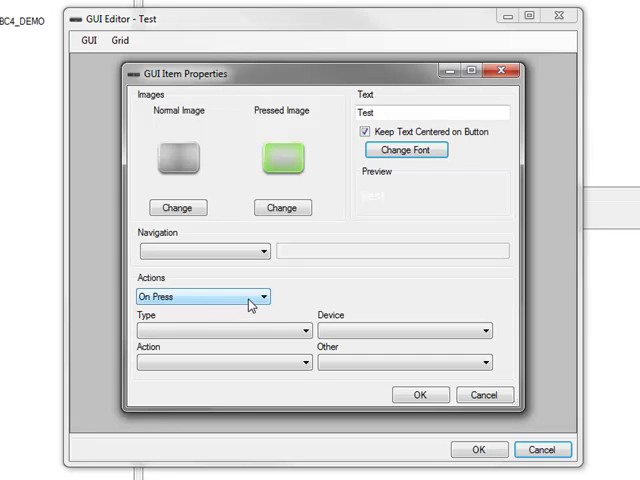
- Set the button's press action to IR Command Action for the Denon AV RCVR AVR-587
click(255, 296)
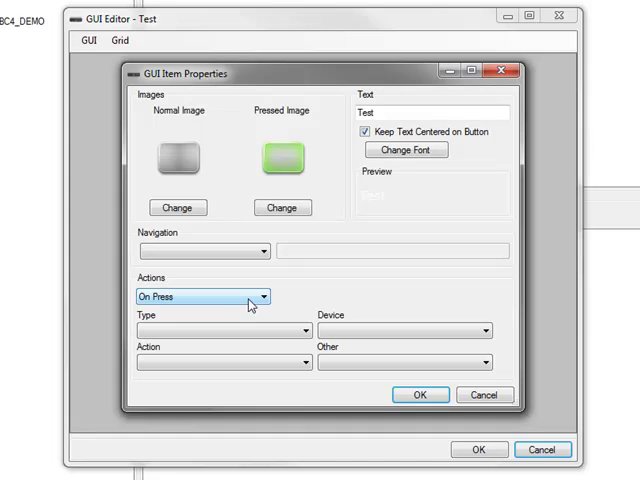
click(302, 330)
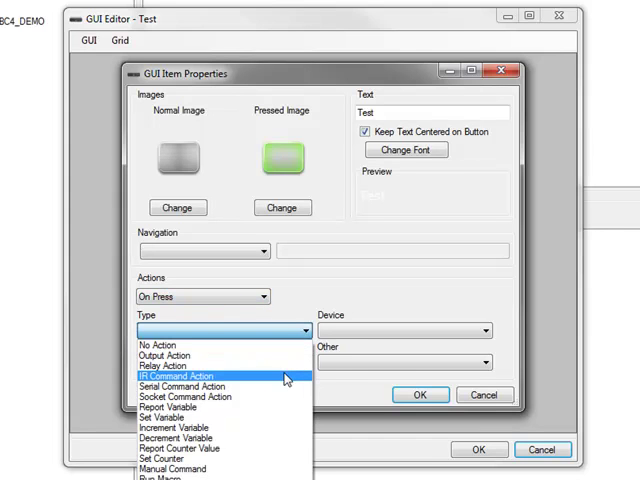
click(178, 375)
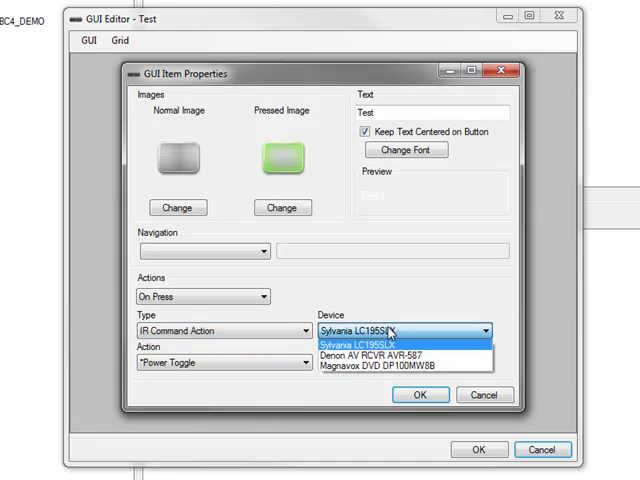
mouse_move(380, 356)
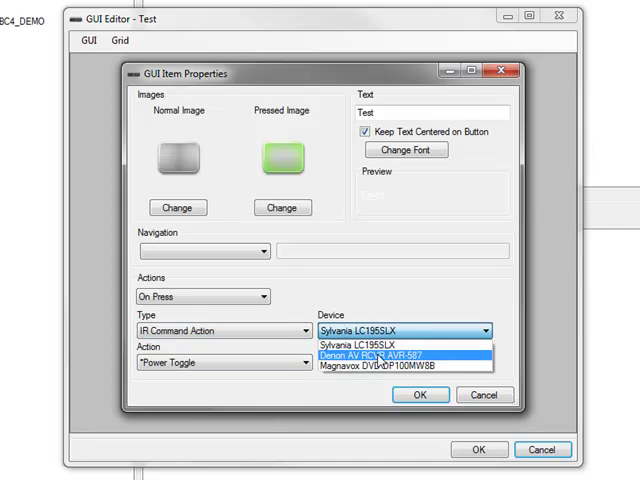
click(390, 353)
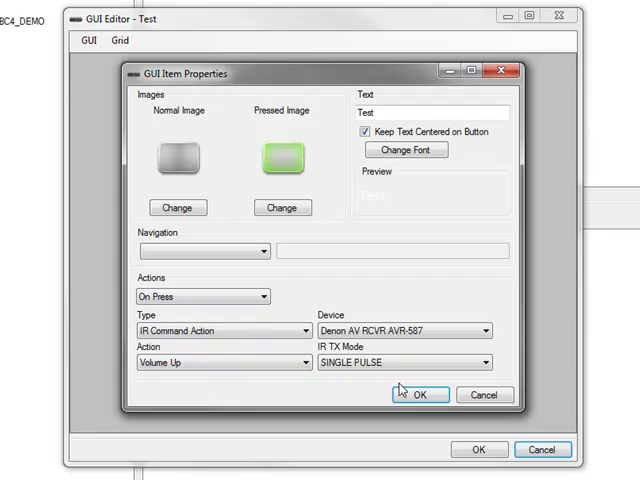
- Confirm the Volume Up button properties and drag the Test button into position
click(419, 394)
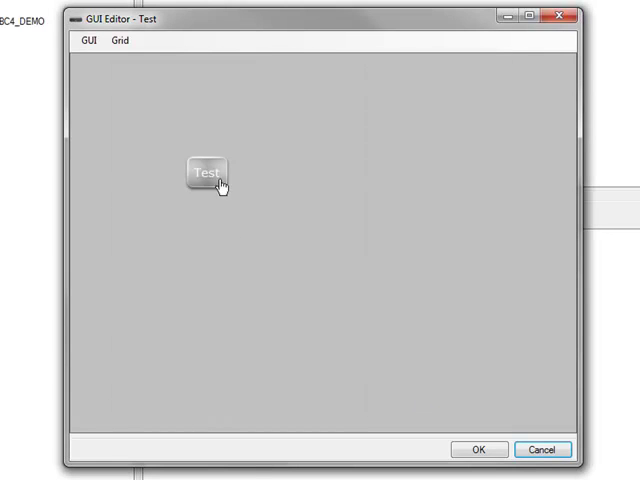
drag(206, 172, 158, 145)
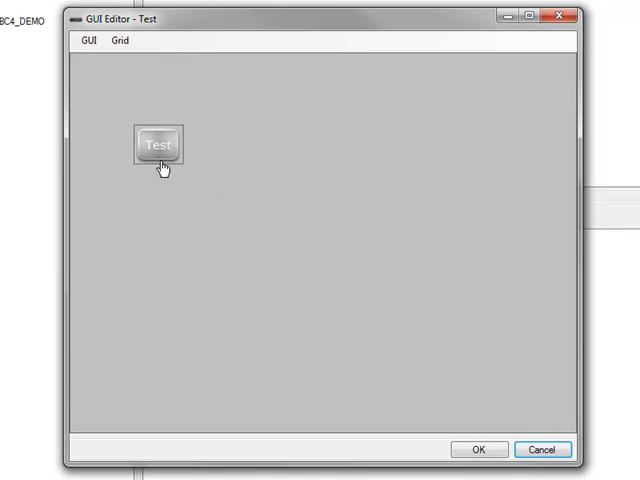
drag(158, 145, 253, 147)
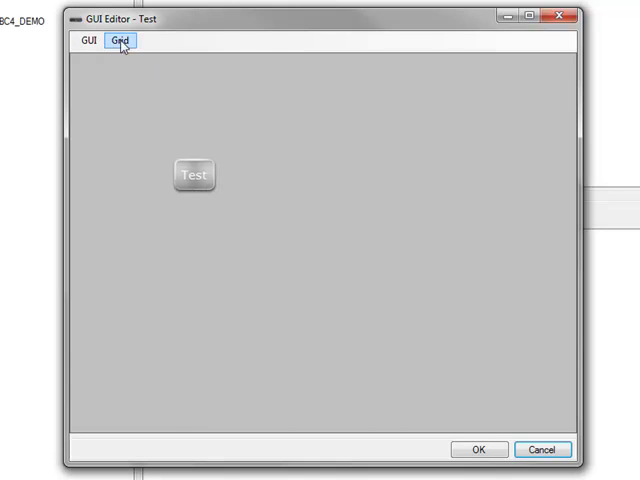
- Show the grid with wider spacing and reposition the Test button onto it
click(120, 41)
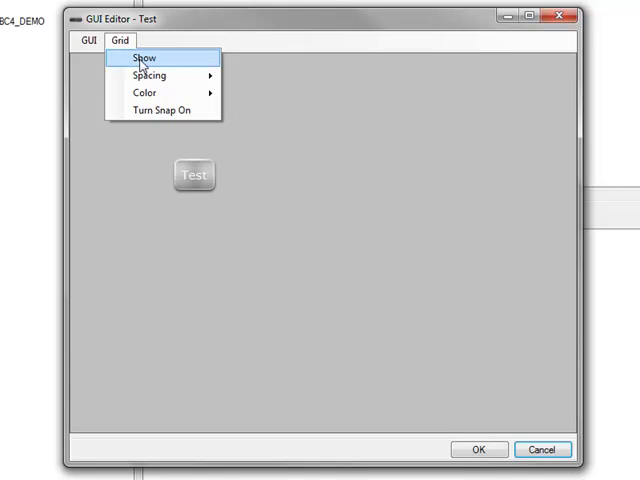
click(143, 57)
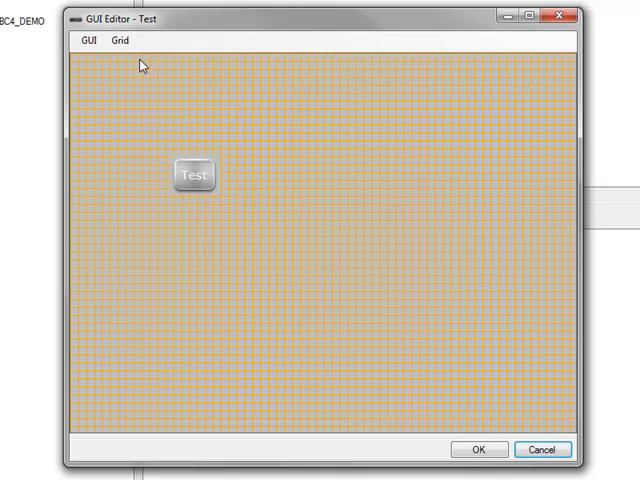
click(119, 41)
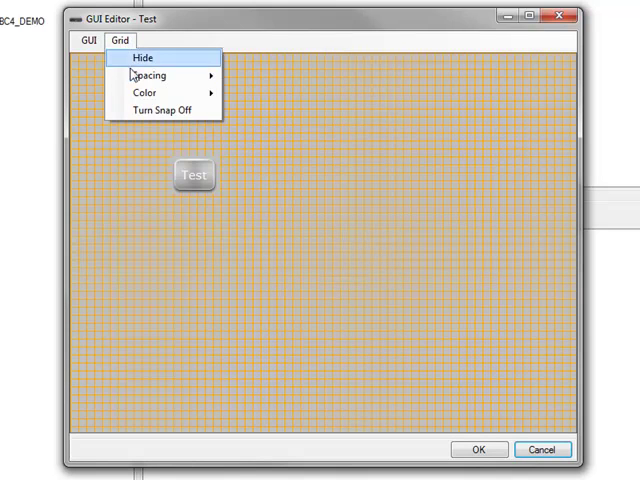
mouse_move(148, 75)
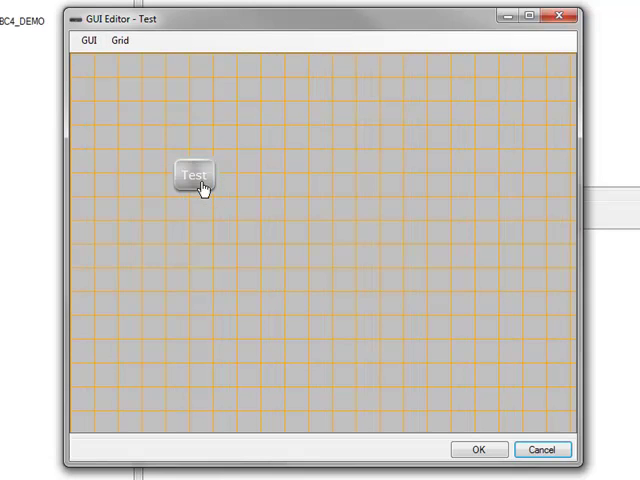
drag(195, 175, 140, 145)
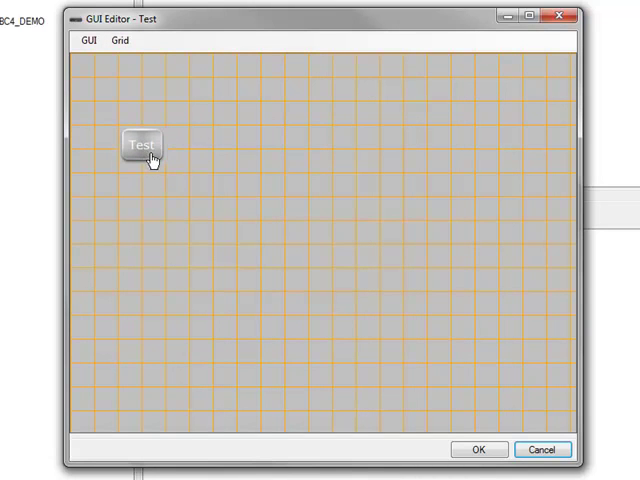
drag(141, 143, 162, 152)
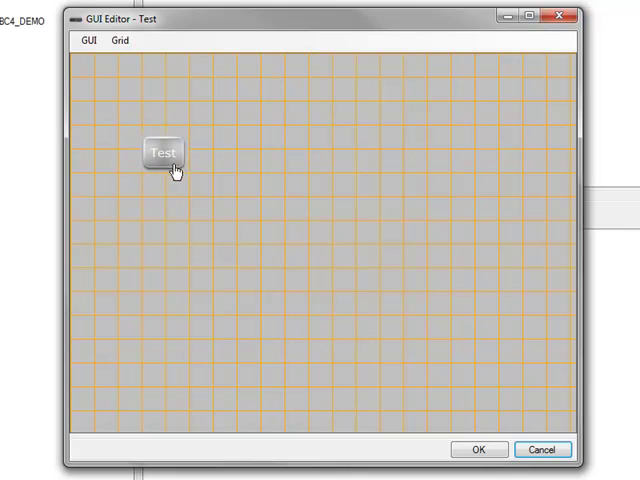
mouse_move(322, 143)
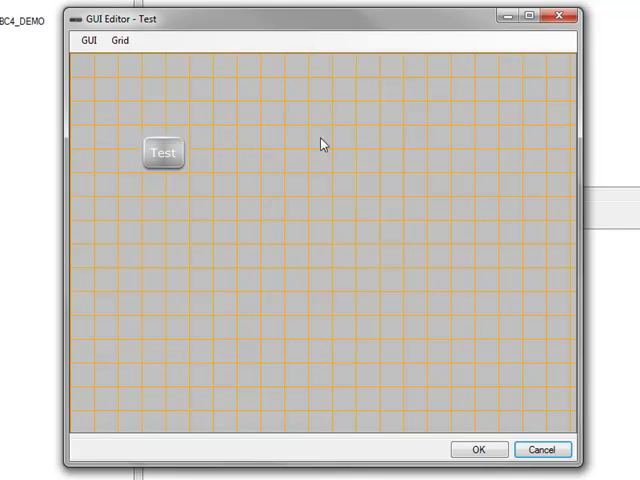
mouse_move(192, 197)
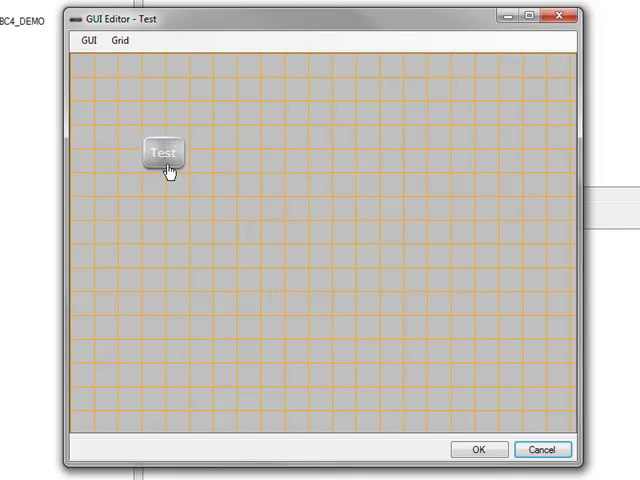
- Copy the Test button and relabel the duplicate 'Test2'
right_click(163, 153)
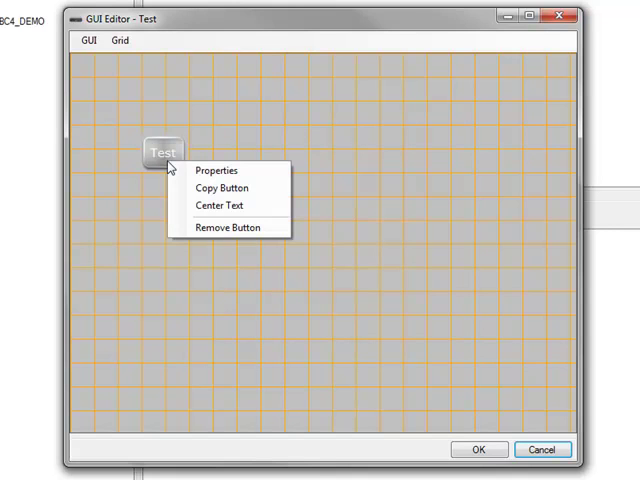
mouse_move(222, 188)
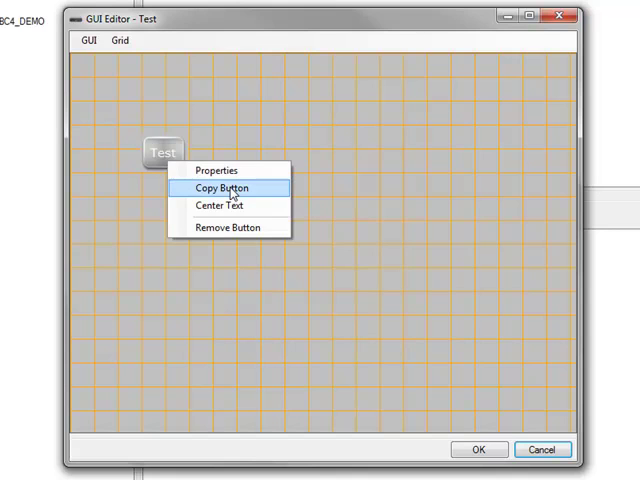
click(218, 188)
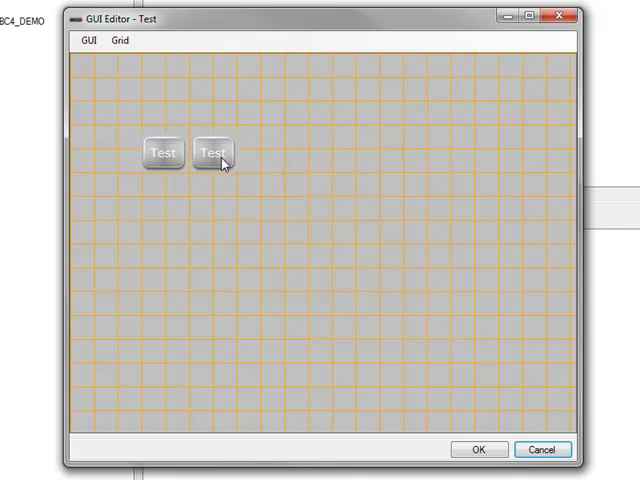
double_click(212, 153)
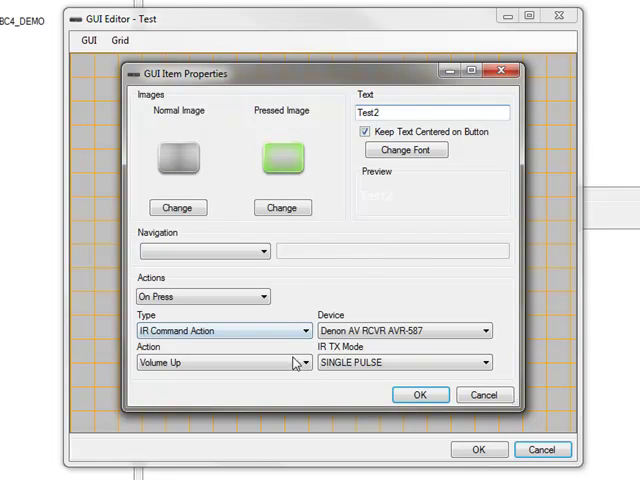
click(305, 362)
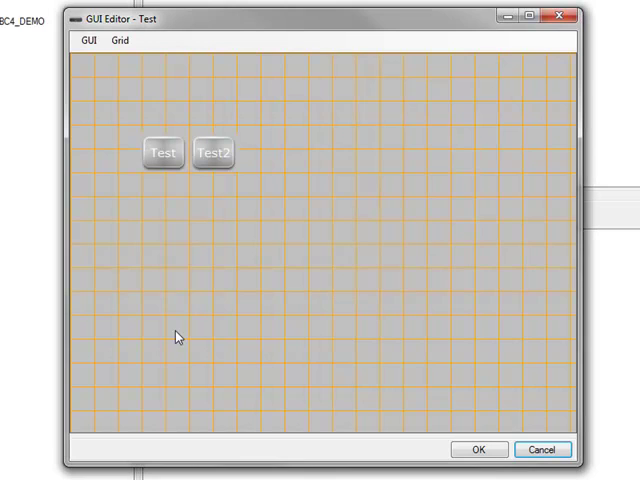
mouse_move(205, 194)
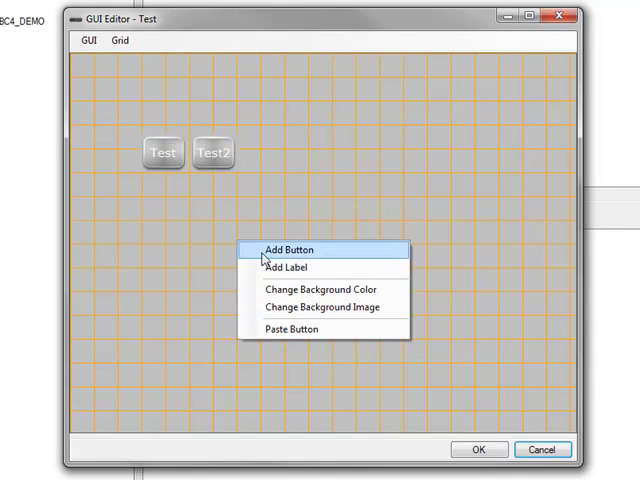
- Set the label text to 'This is a label' and move it up beside the buttons
click(285, 249)
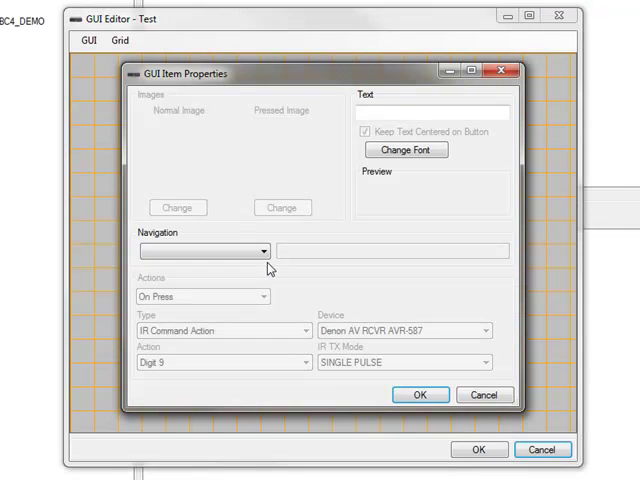
click(432, 112)
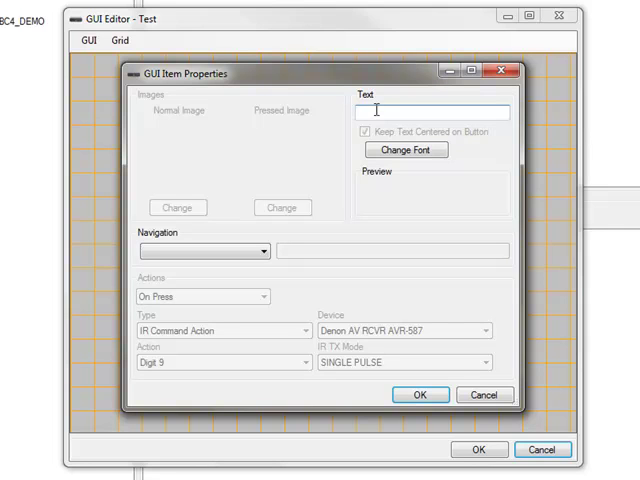
text(TN)
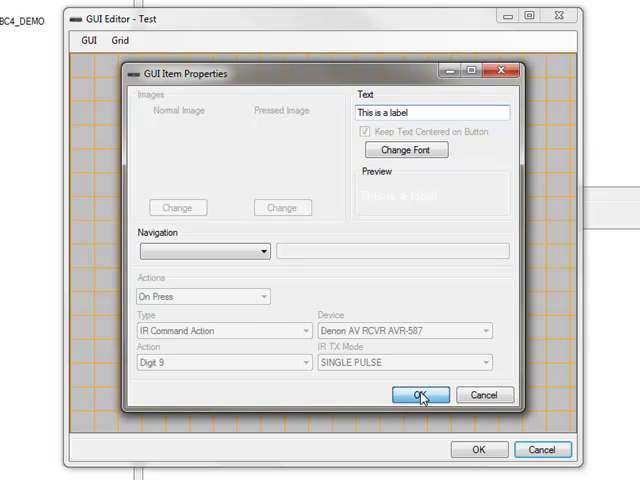
click(417, 394)
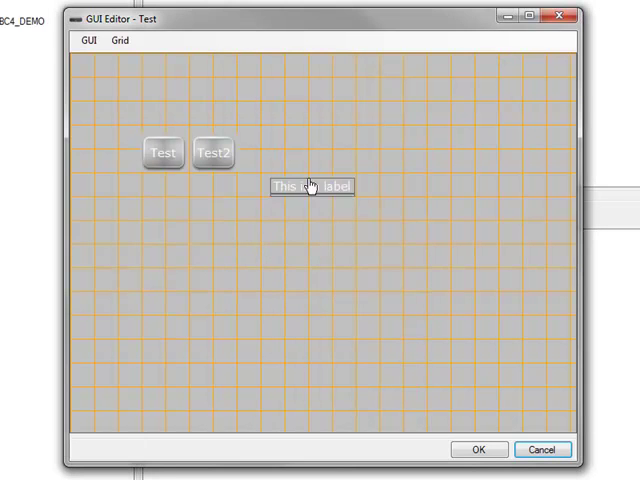
drag(310, 187, 325, 133)
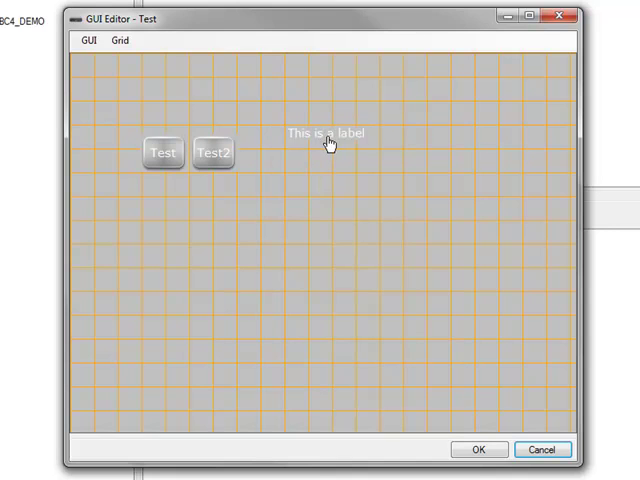
- Give the label a large decorative script font and drag it to the grid's top-left
right_click(330, 134)
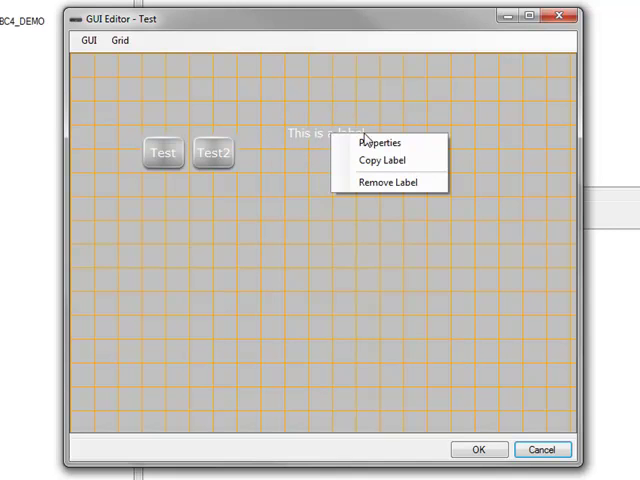
click(373, 141)
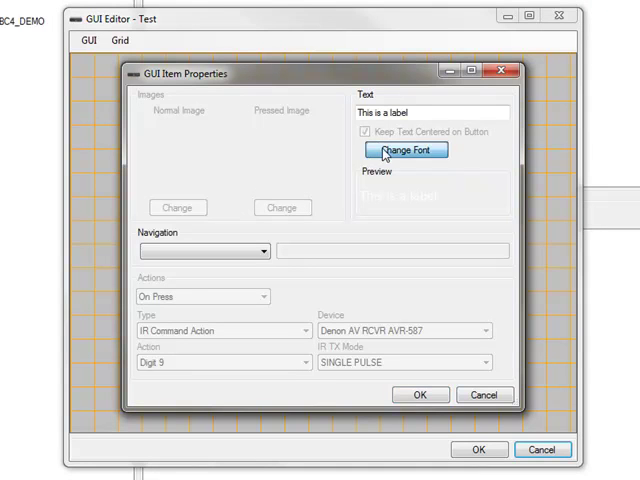
click(405, 150)
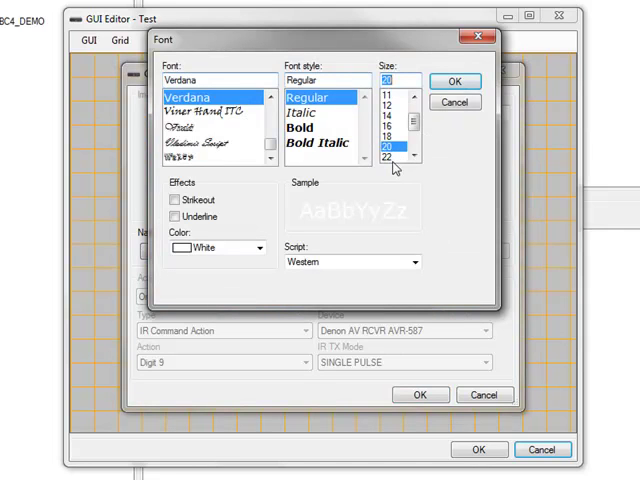
click(395, 157)
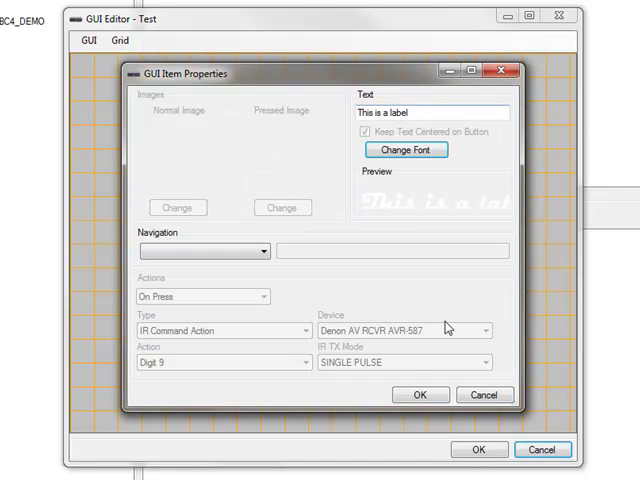
click(419, 394)
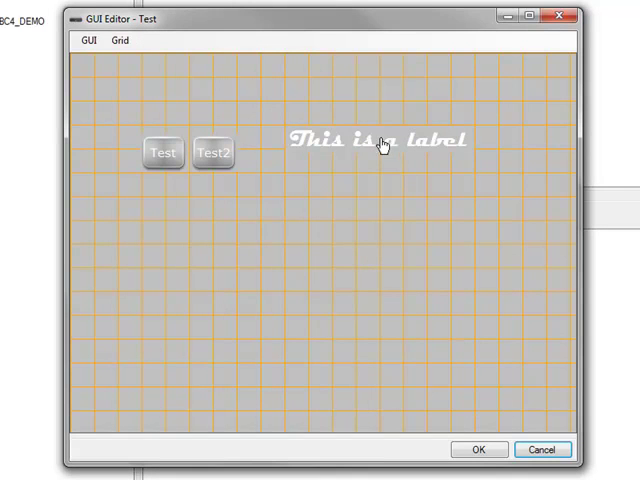
drag(378, 140, 190, 91)
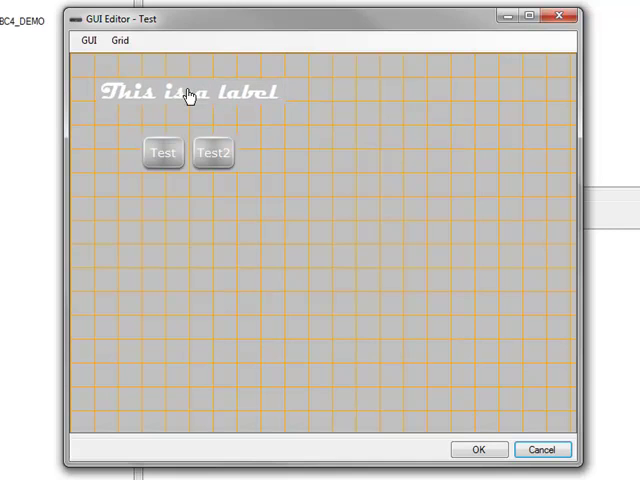
mouse_move(292, 290)
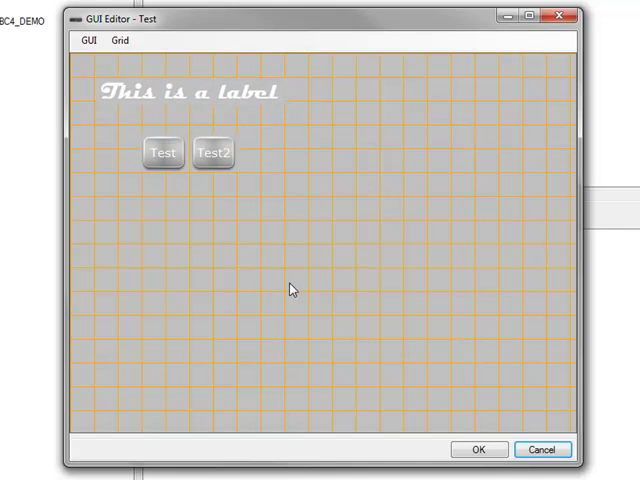
mouse_move(227, 168)
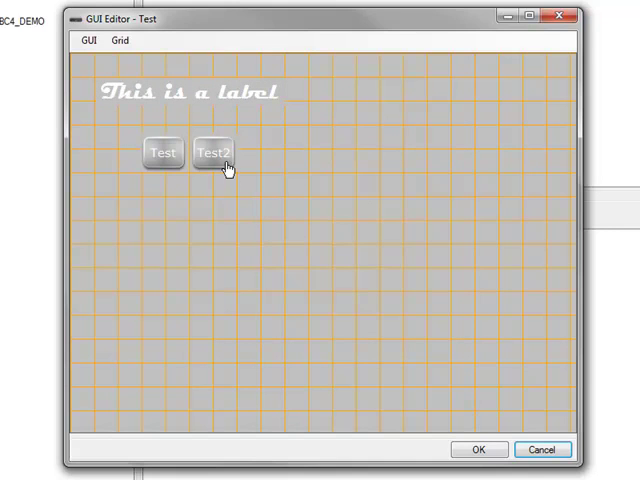
- Set Test2 to Run Macro MACRO #5 Watch DVD with navigation Goto: DVD
right_click(213, 152)
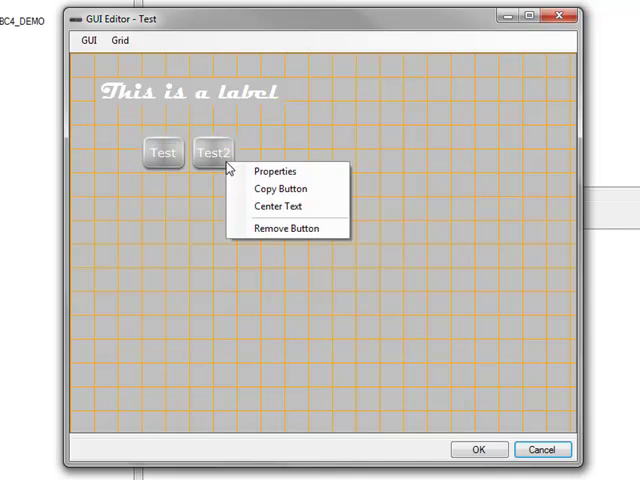
click(273, 171)
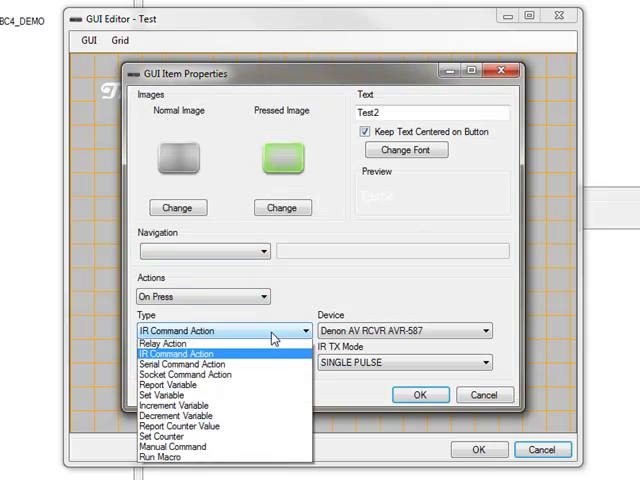
click(168, 456)
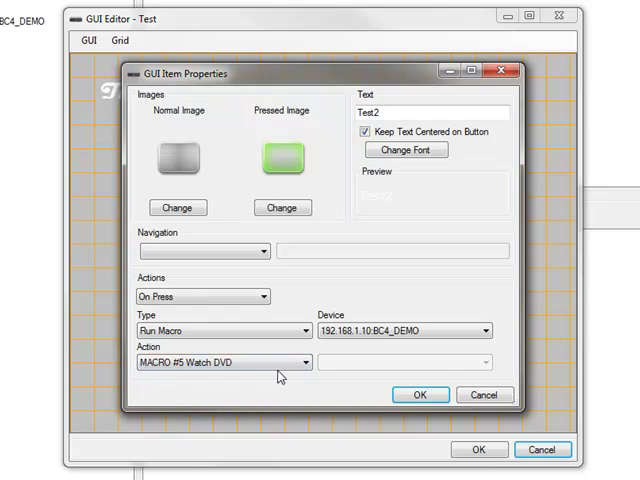
click(262, 251)
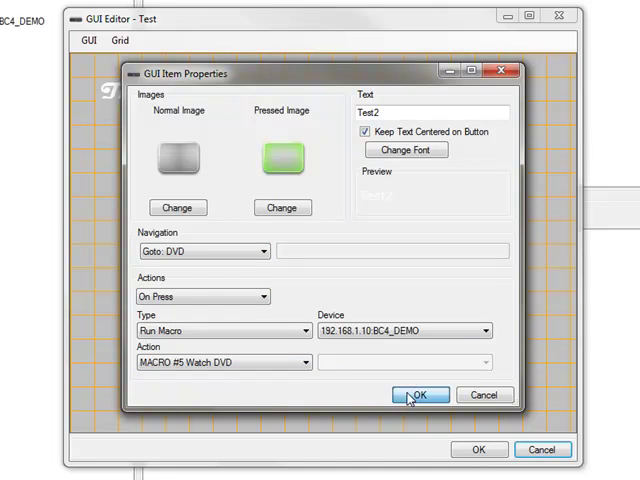
click(419, 394)
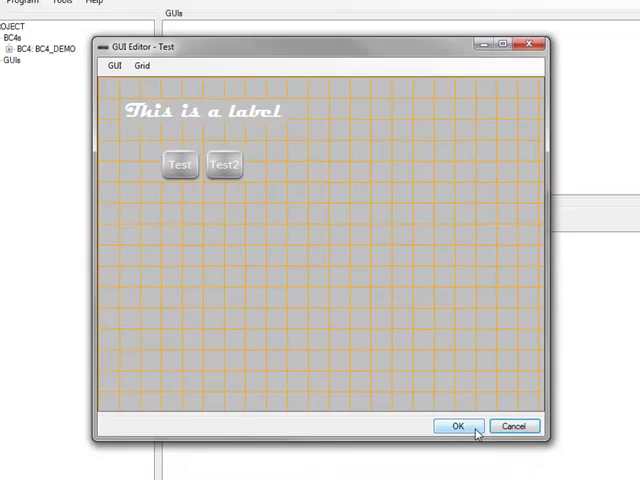
- Close the Test GUI keeping changes and open the DVD GUI for editing
click(456, 426)
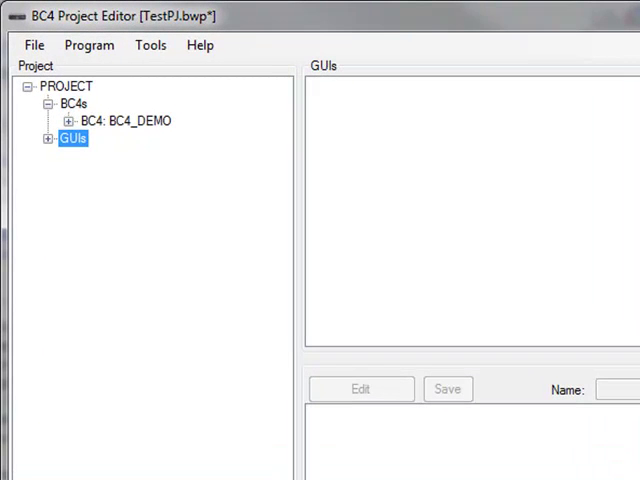
click(48, 138)
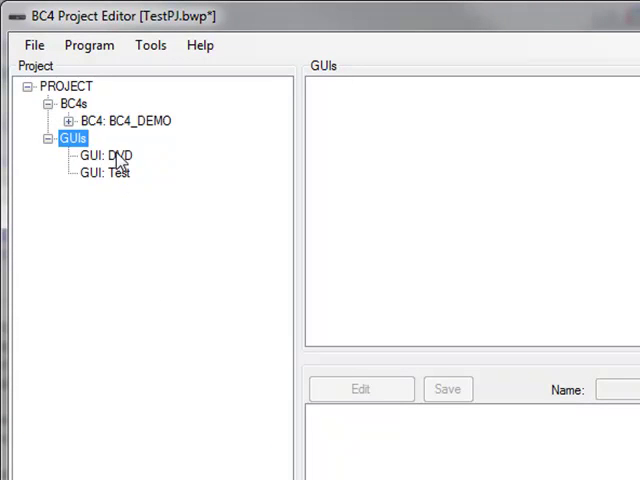
right_click(105, 155)
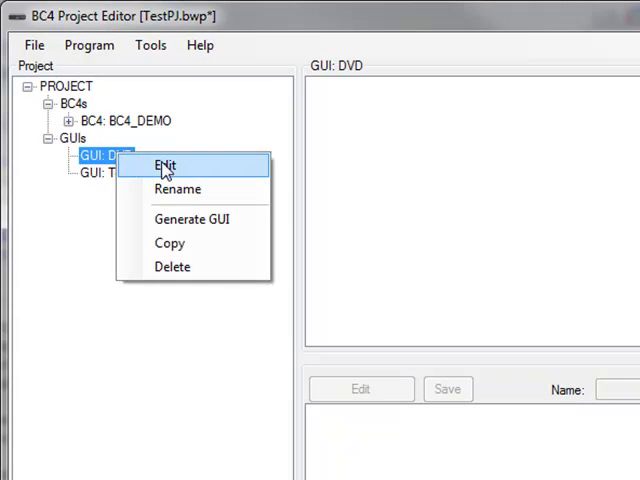
click(163, 165)
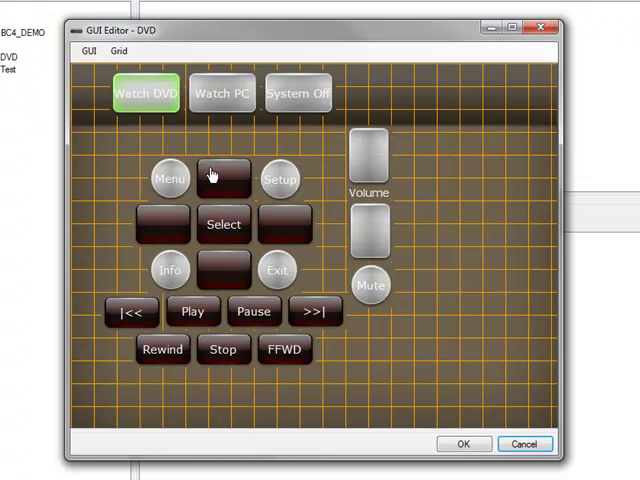
mouse_move(217, 148)
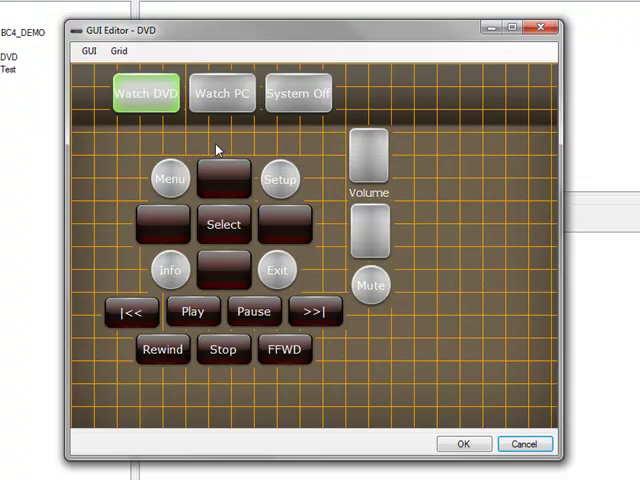
mouse_move(163, 349)
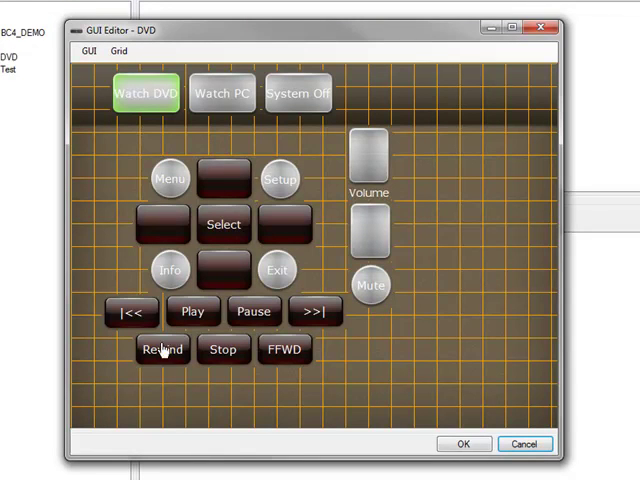
mouse_move(388, 355)
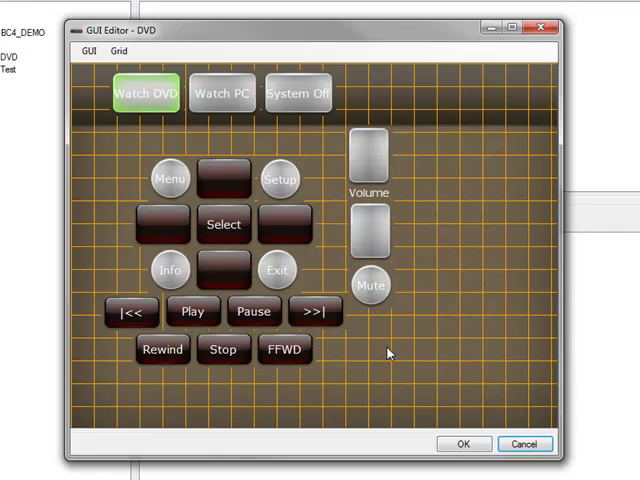
mouse_move(168, 128)
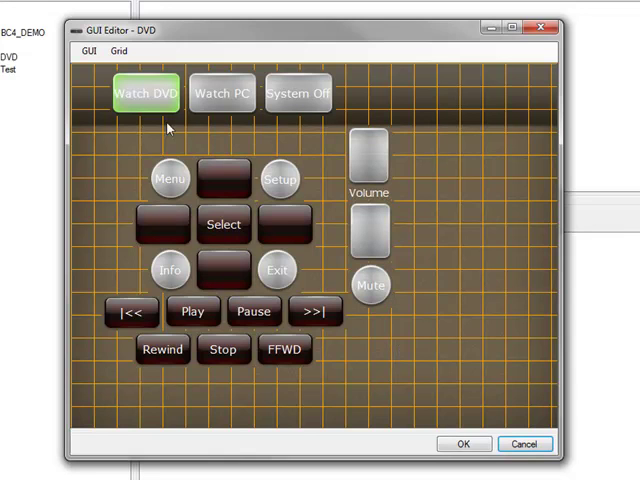
mouse_move(172, 313)
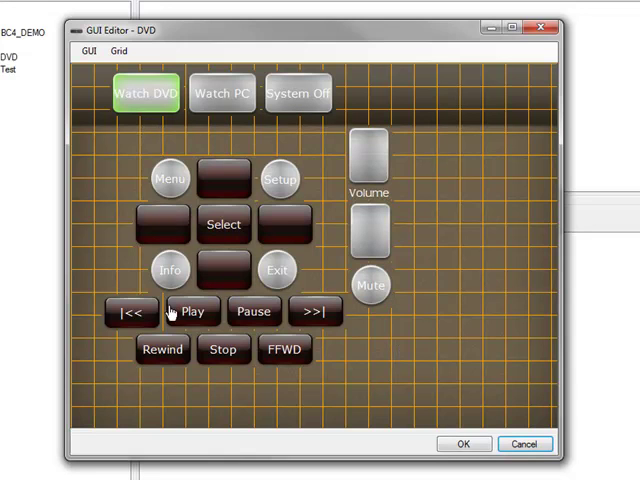
mouse_move(458, 200)
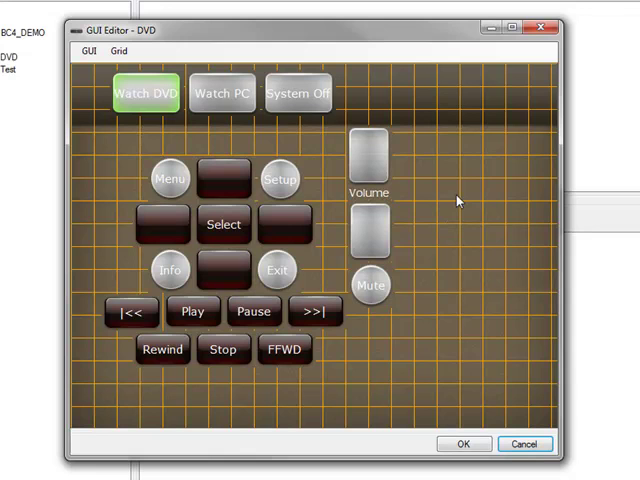
mouse_move(343, 380)
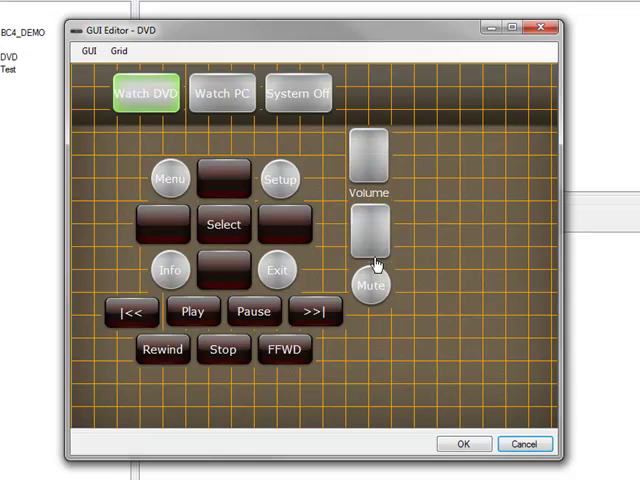
mouse_move(372, 172)
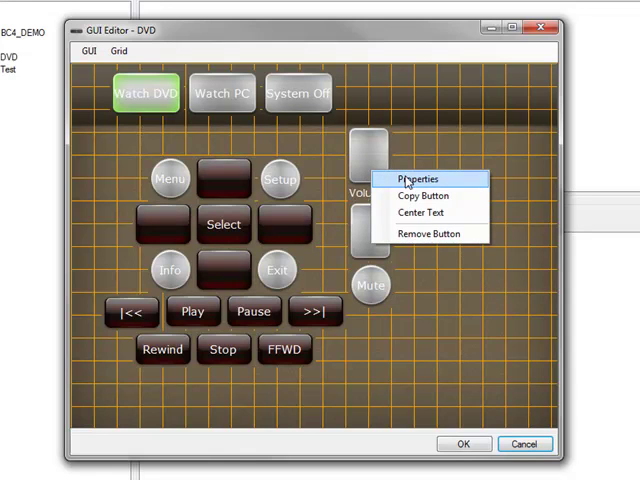
- Make the top volume button send Volume Up on press, then save and close the DVD layout
click(416, 179)
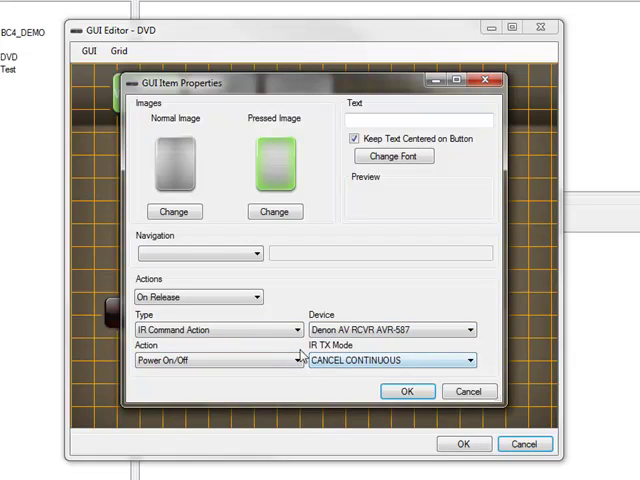
click(252, 296)
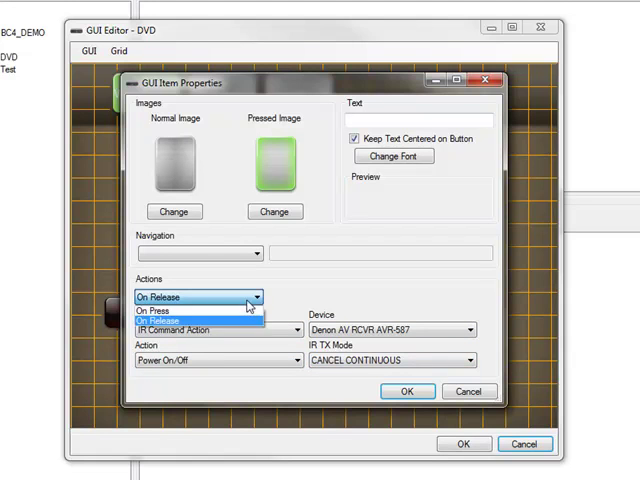
click(160, 310)
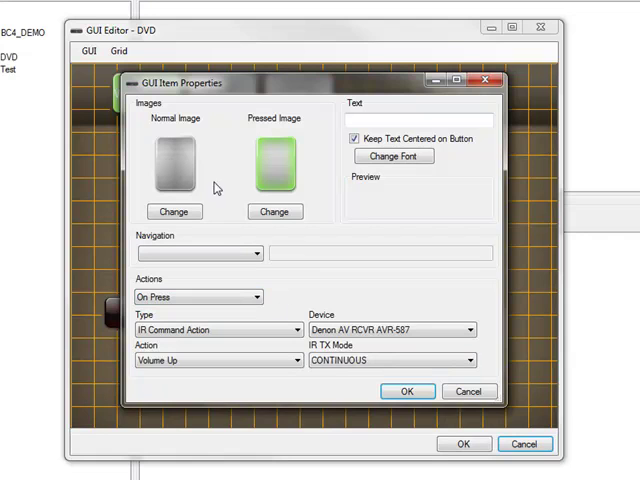
mouse_move(188, 176)
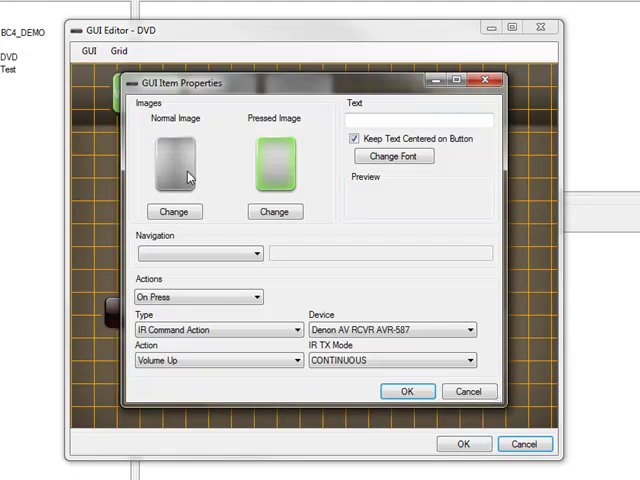
mouse_move(296, 258)
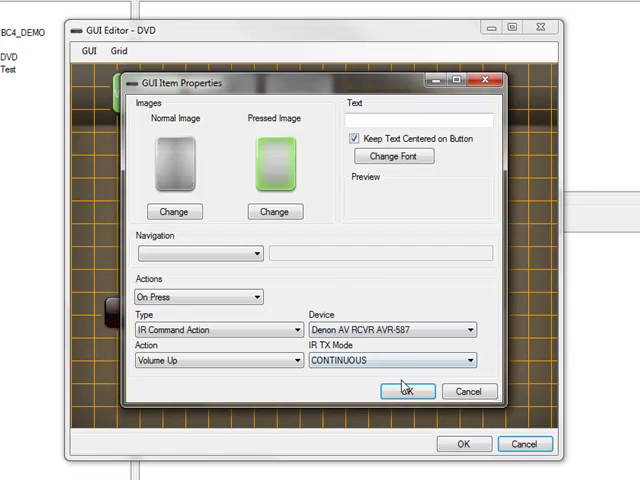
click(406, 391)
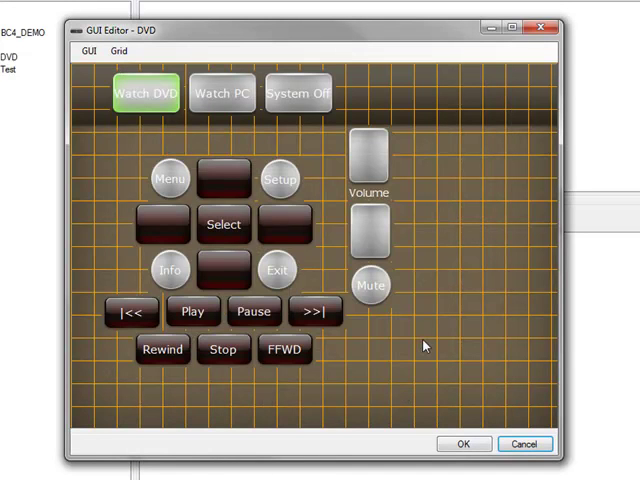
mouse_move(435, 338)
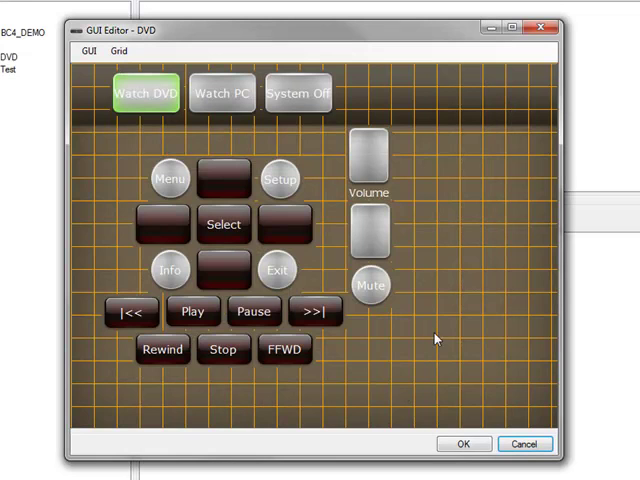
mouse_move(391, 345)
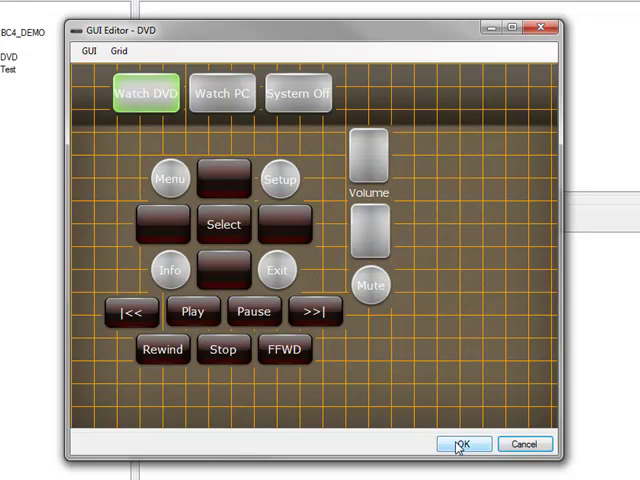
click(463, 444)
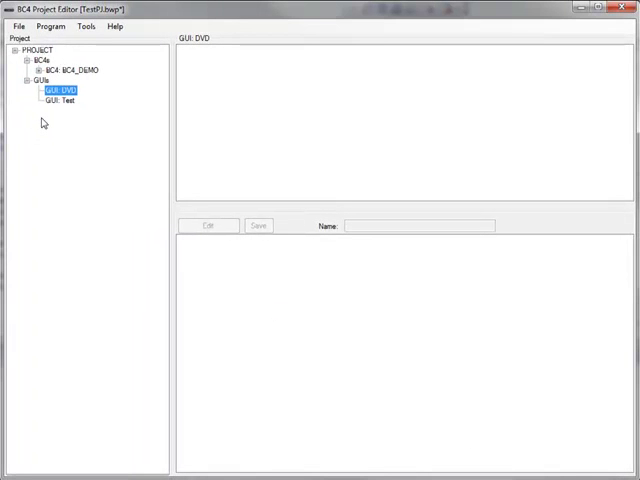
- Generate all project GUIs into My Documents and choose to view the output folder
click(52, 78)
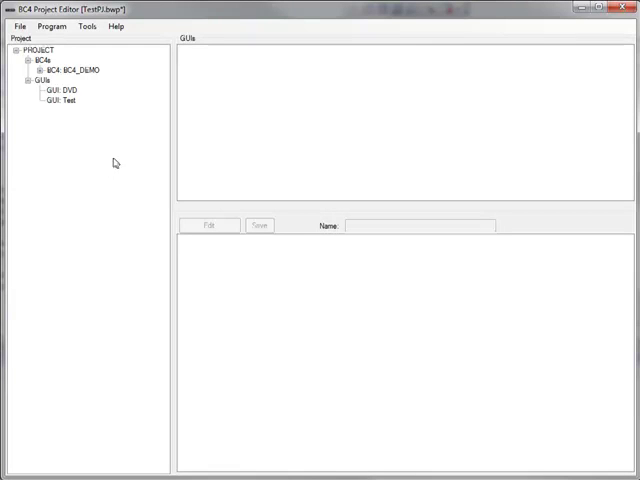
mouse_move(70, 118)
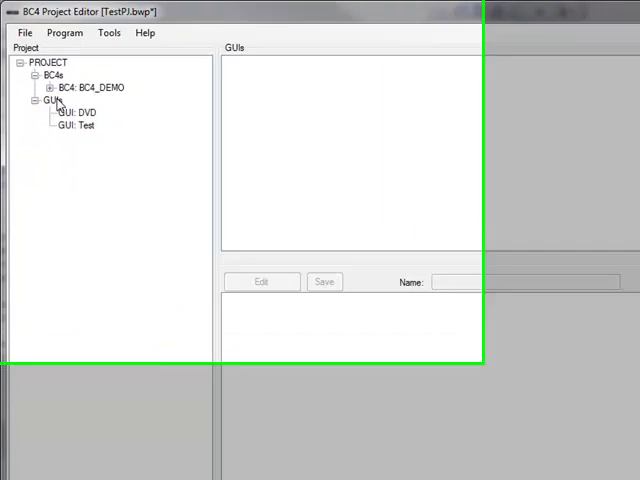
right_click(68, 133)
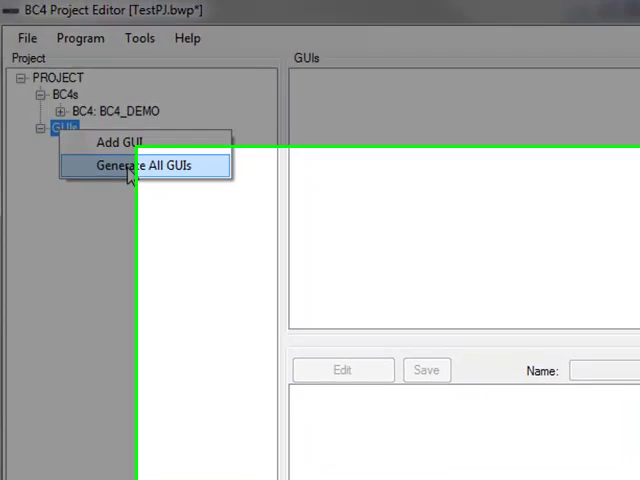
click(143, 164)
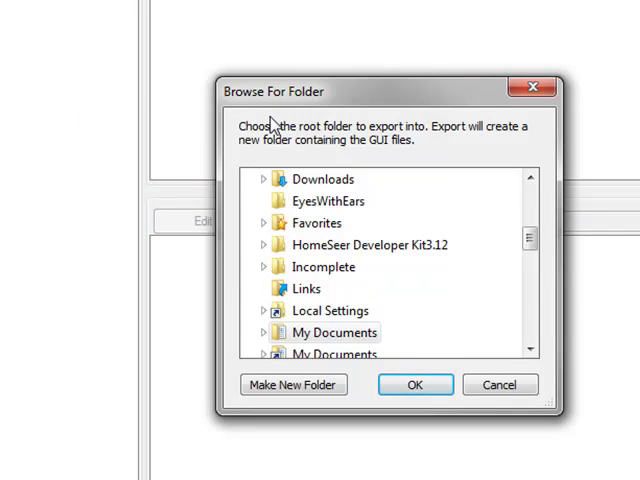
mouse_move(308, 136)
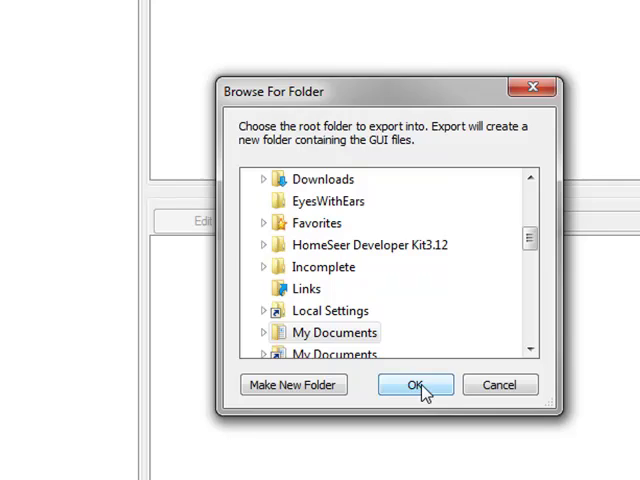
click(415, 385)
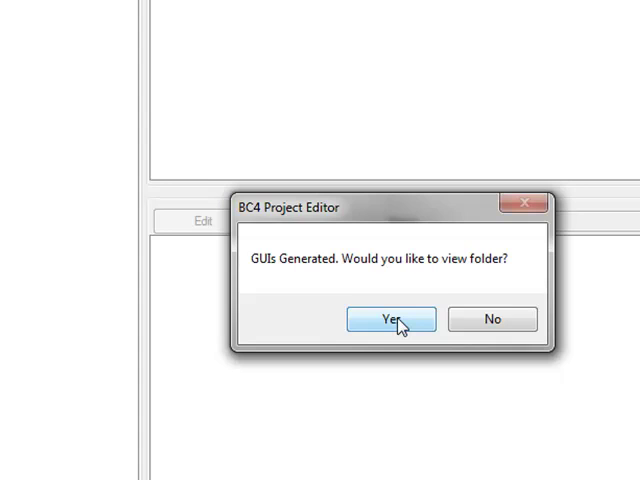
click(391, 318)
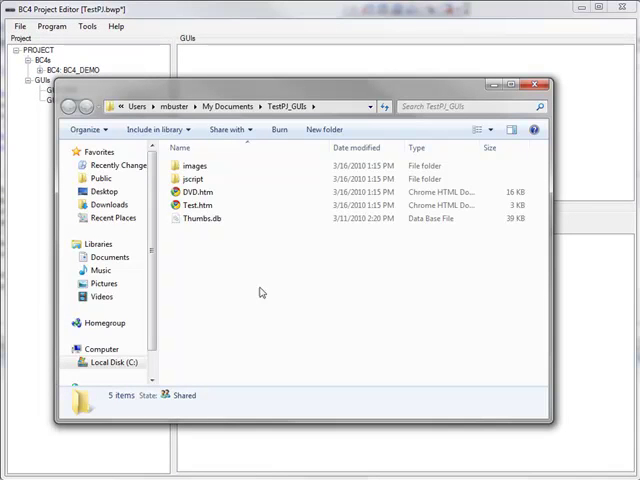
- Select and open DVD.htm from the TestPJ_GUIs folder
click(195, 191)
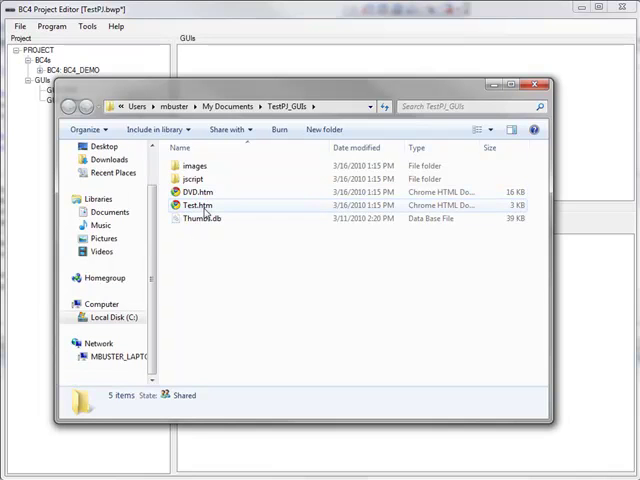
click(192, 179)
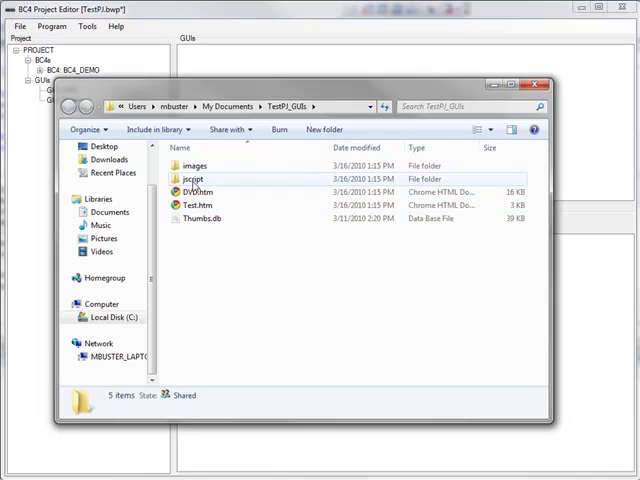
mouse_move(190, 165)
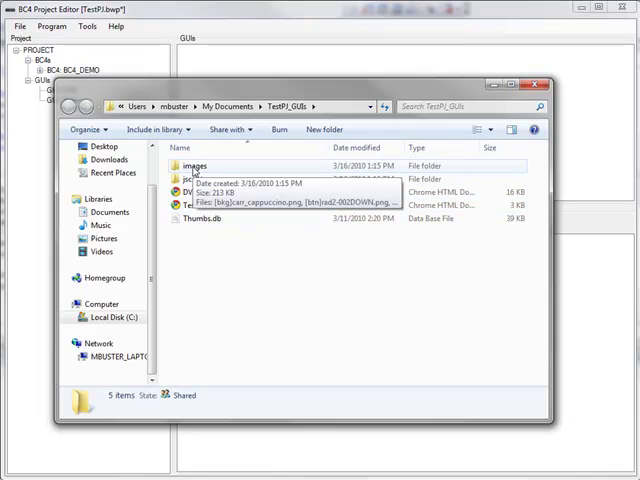
mouse_move(200, 192)
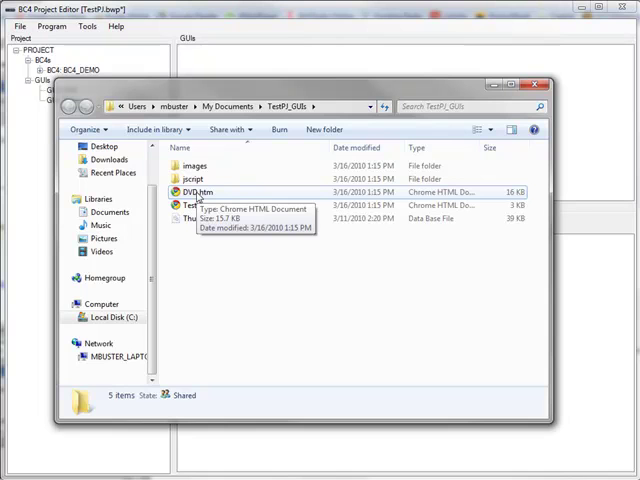
double_click(200, 191)
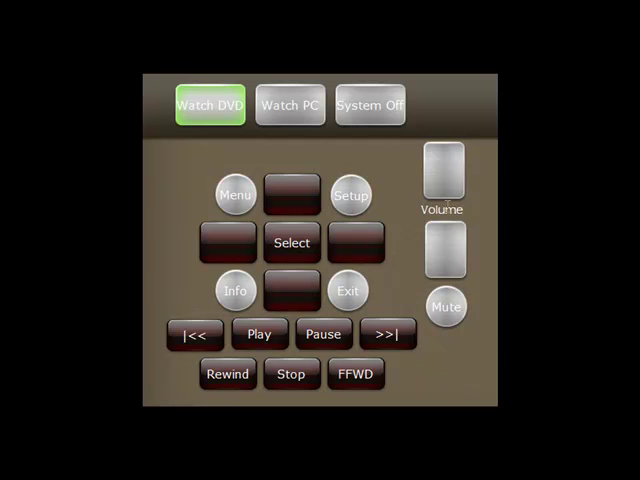
- Test the top Volume button on the DVD remote page
click(441, 175)
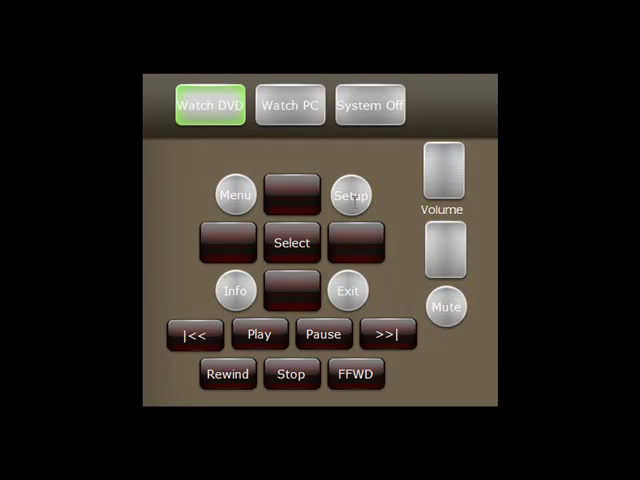
mouse_move(313, 208)
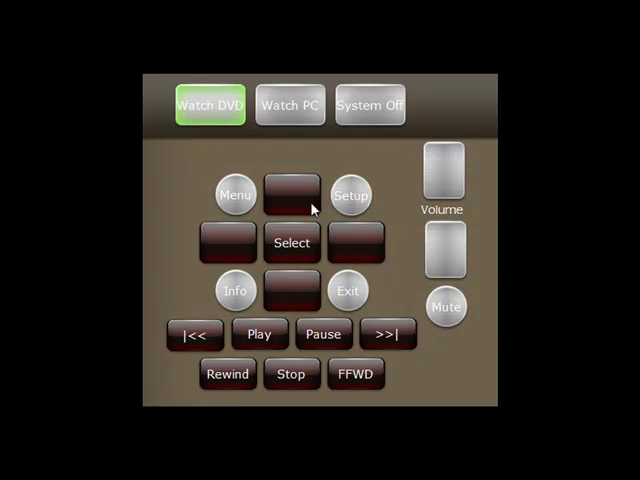
mouse_move(298, 250)
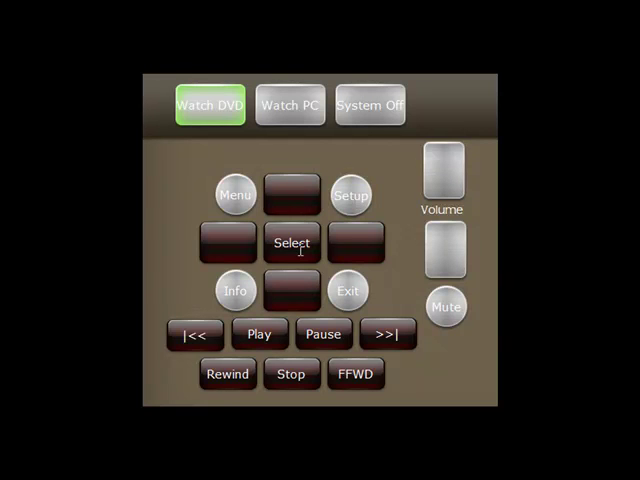